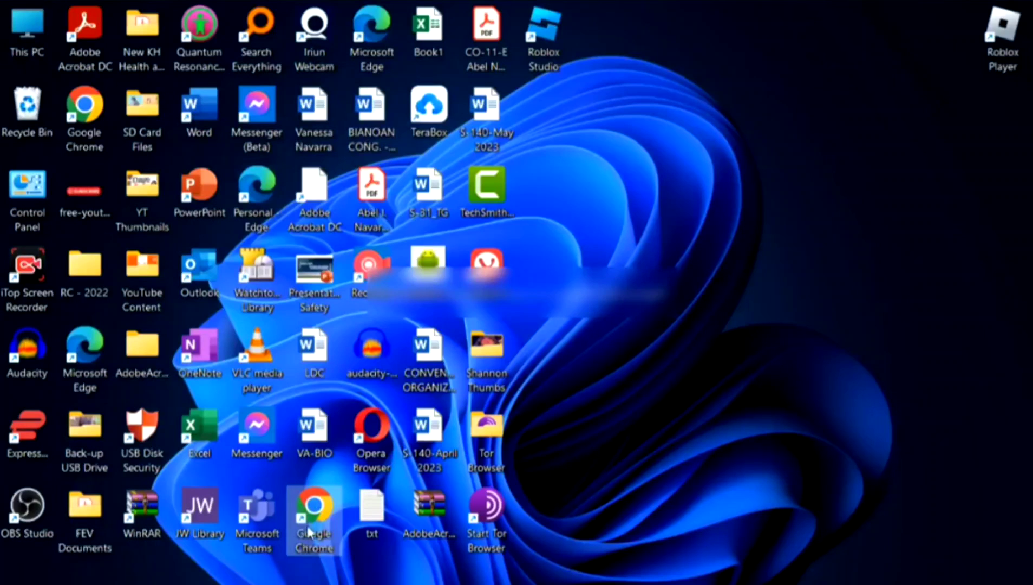
# Launch Google Chrome from its desktop shortcut.
pyautogui.doubleClick(312, 507)
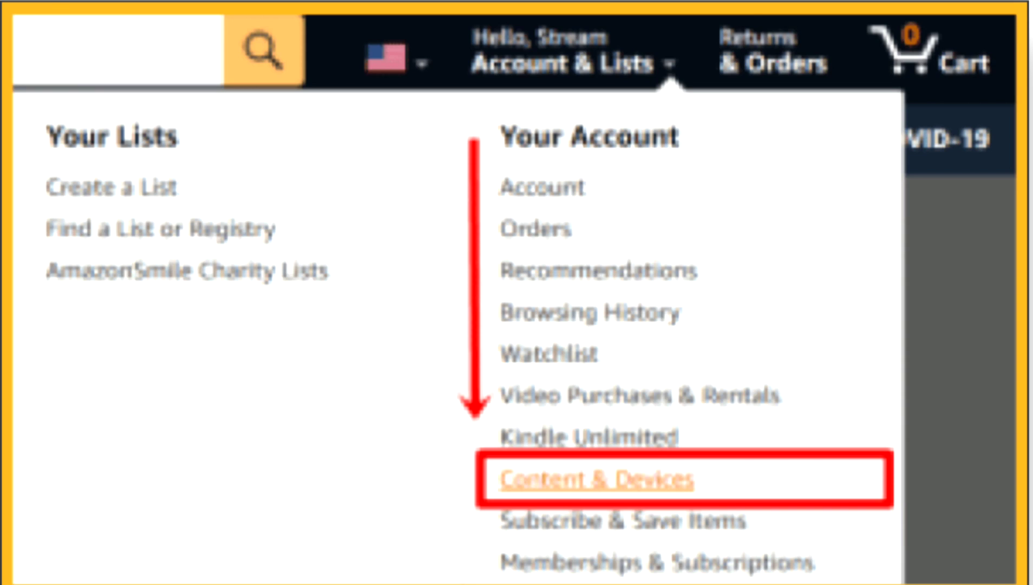
# Go to Content & Devices preferences and start changing the country/region to United Kingdom.
pyautogui.click(601, 479)
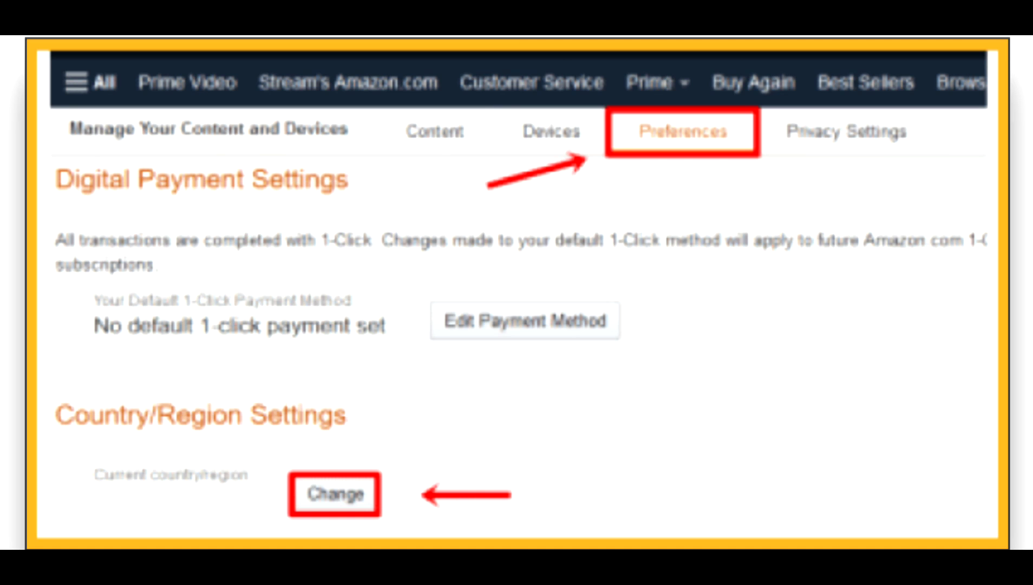
pyautogui.click(337, 495)
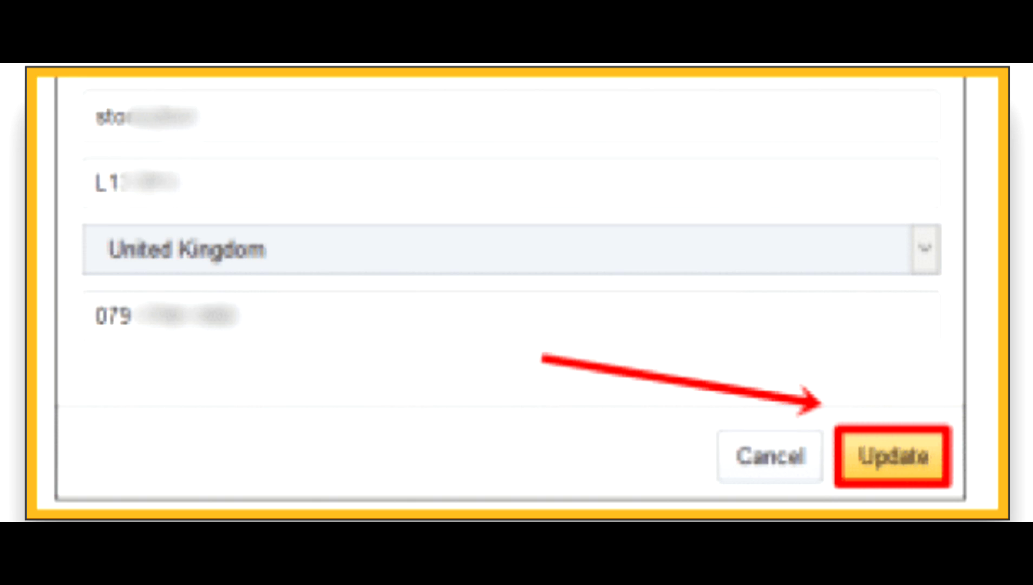